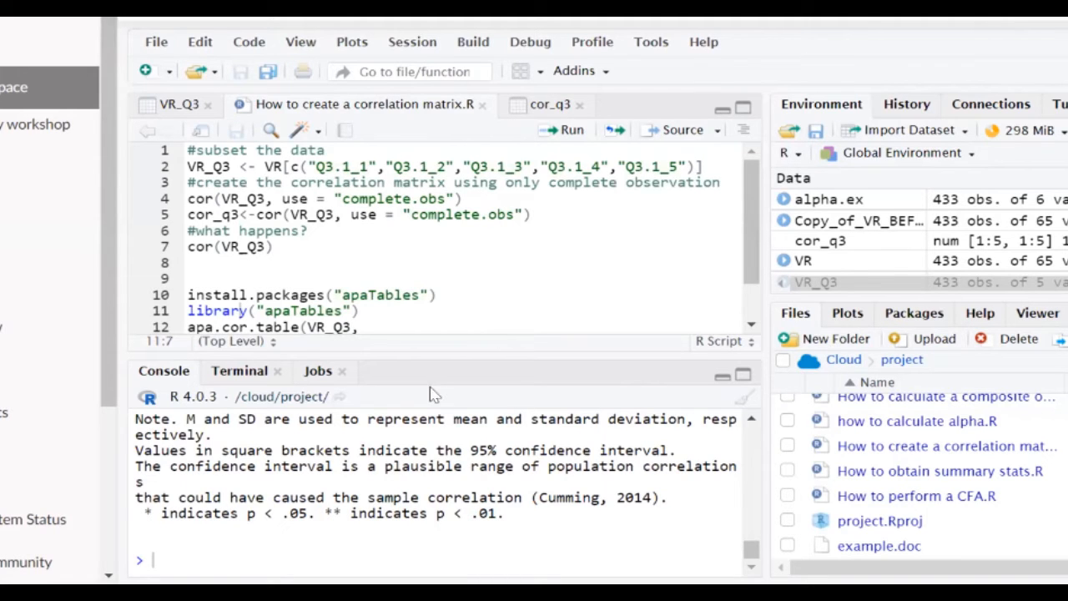
- Highlight the apaTables package name in the script while reviewing the code
{"action": "double_click", "coordinate": [381, 294]}
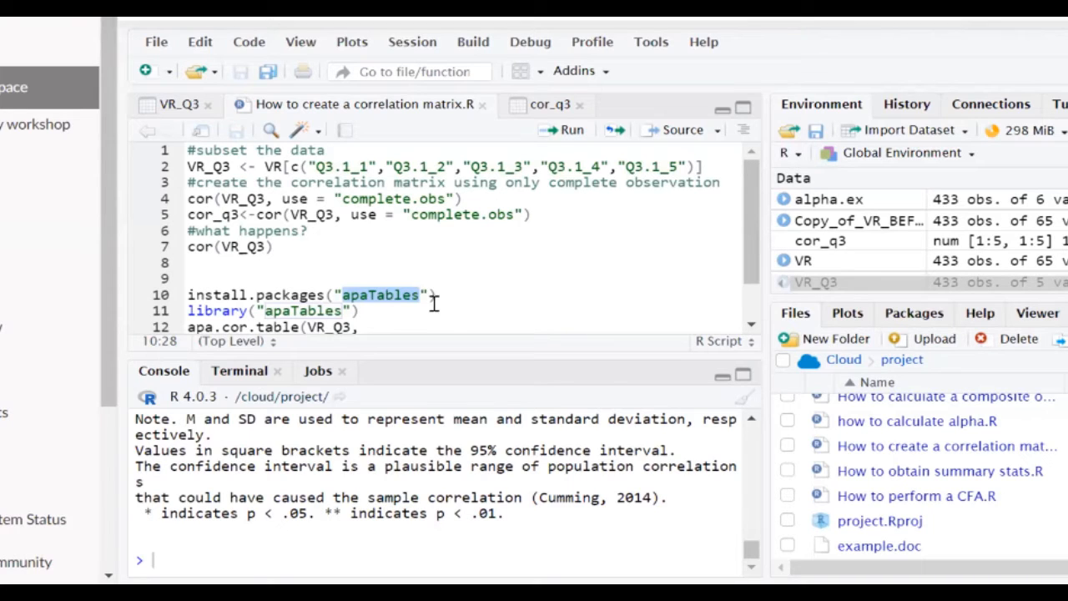
{"action": "left_click", "coordinate": [326, 294]}
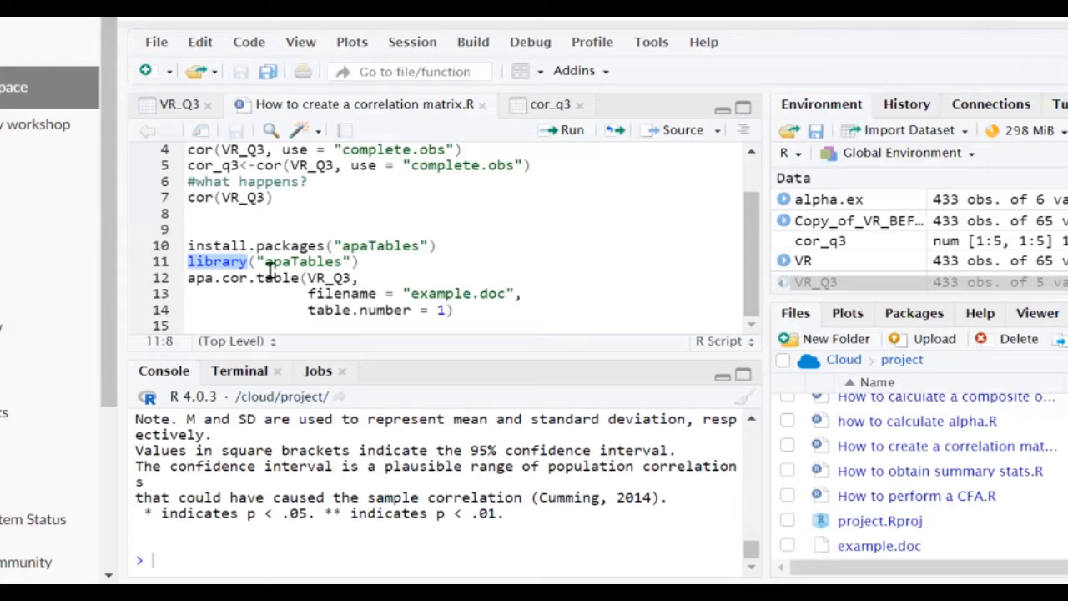
{"action": "scroll", "scroll_direction": "up", "scroll_amount": 3}
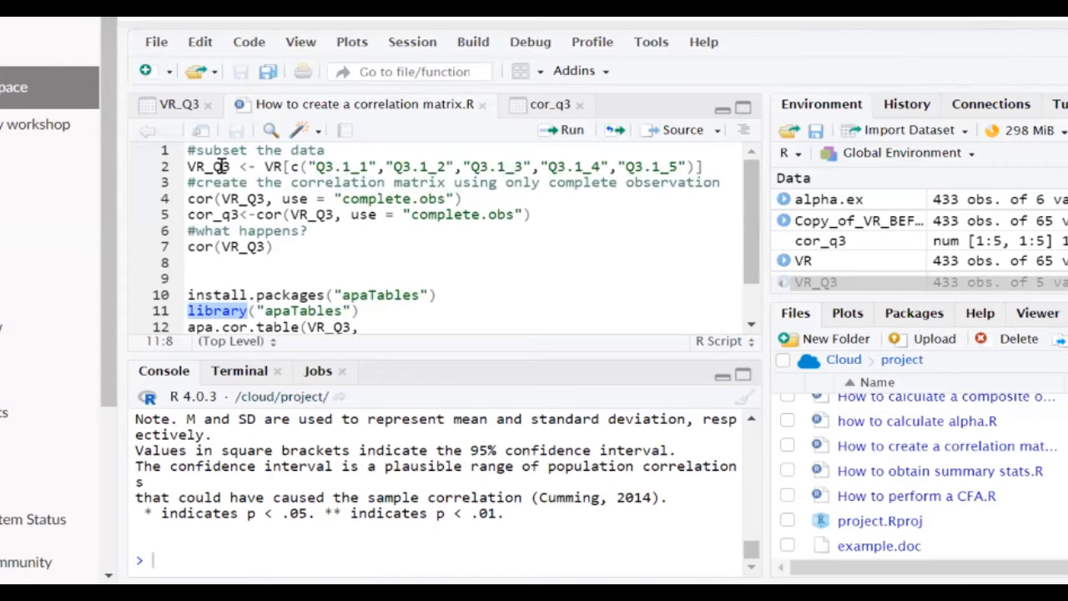
{"action": "mouse_move", "coordinate": [330, 177]}
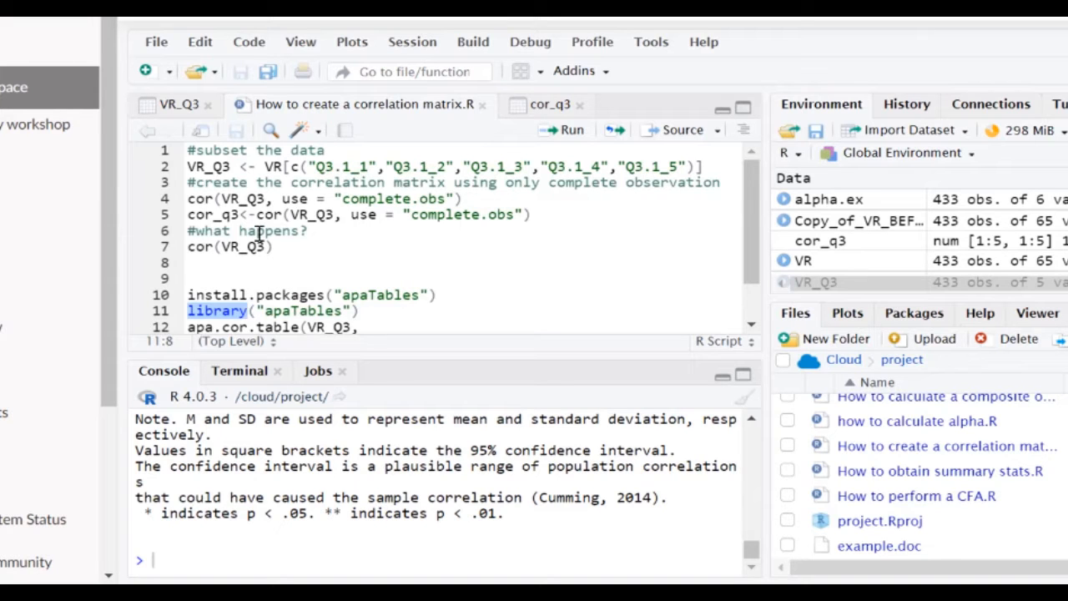
{"action": "scroll", "scroll_direction": "down", "scroll_amount": 3}
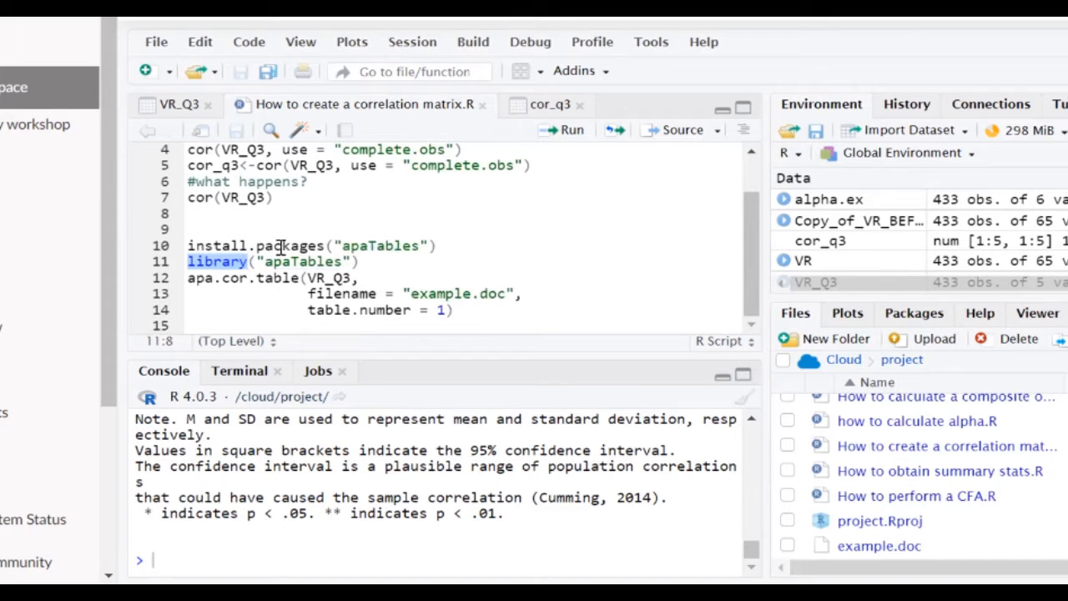
{"action": "mouse_move", "coordinate": [275, 277]}
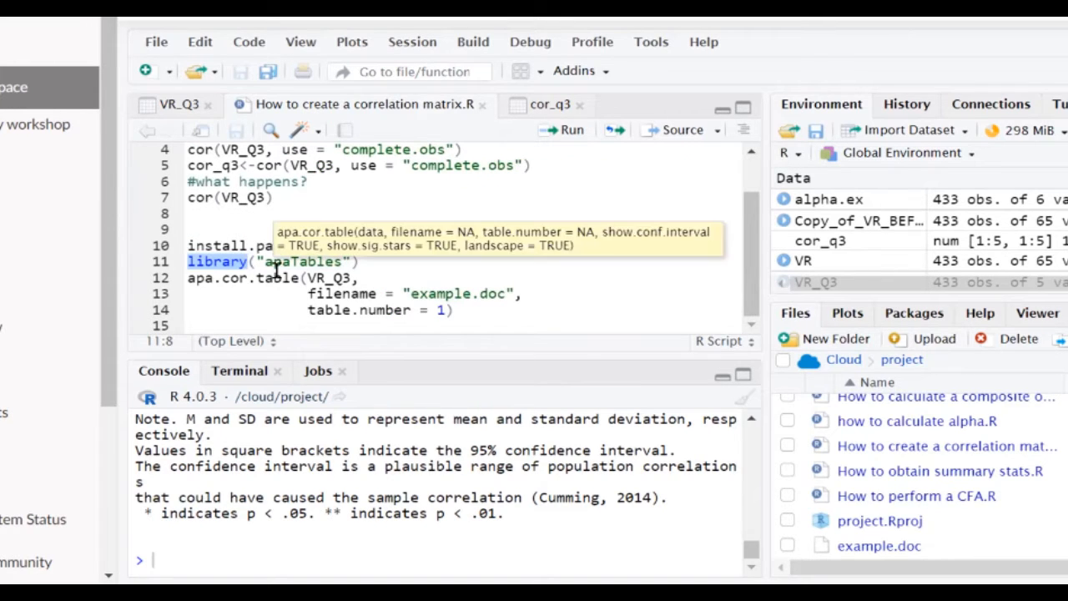
{"action": "mouse_move", "coordinate": [330, 294]}
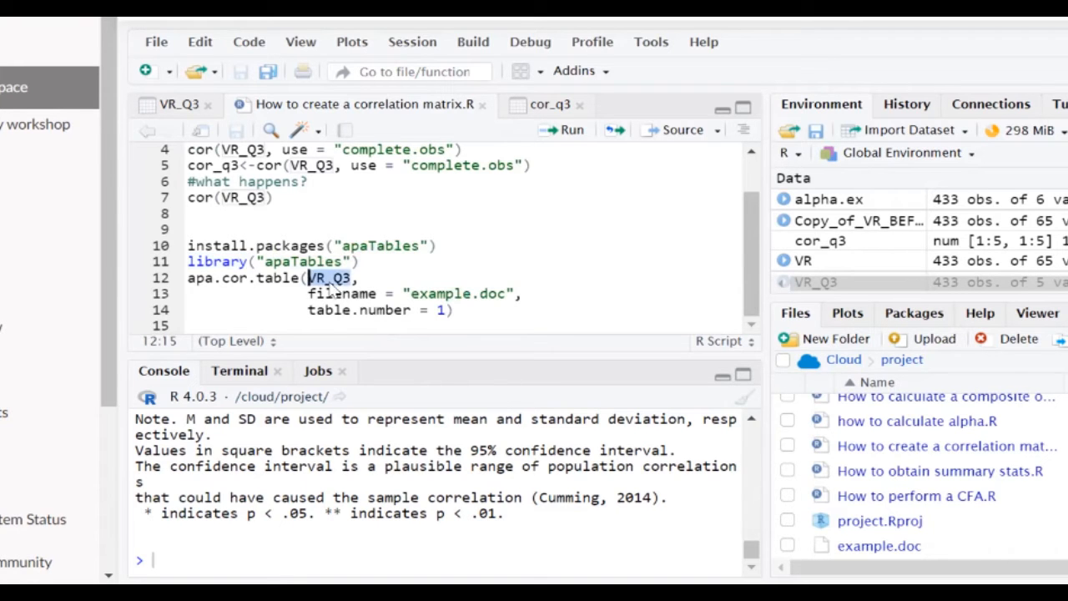
{"action": "scroll", "scroll_direction": "up", "scroll_amount": 3}
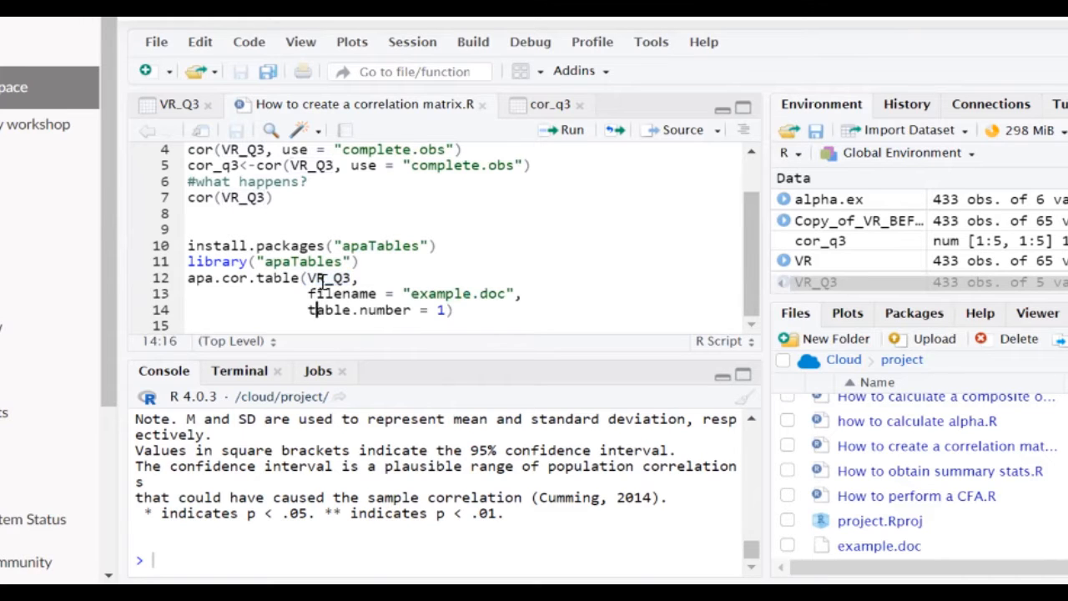
- Point out the VR_Q3 data and filename arguments of apa.cor.table, then review the console output
{"action": "double_click", "coordinate": [327, 277]}
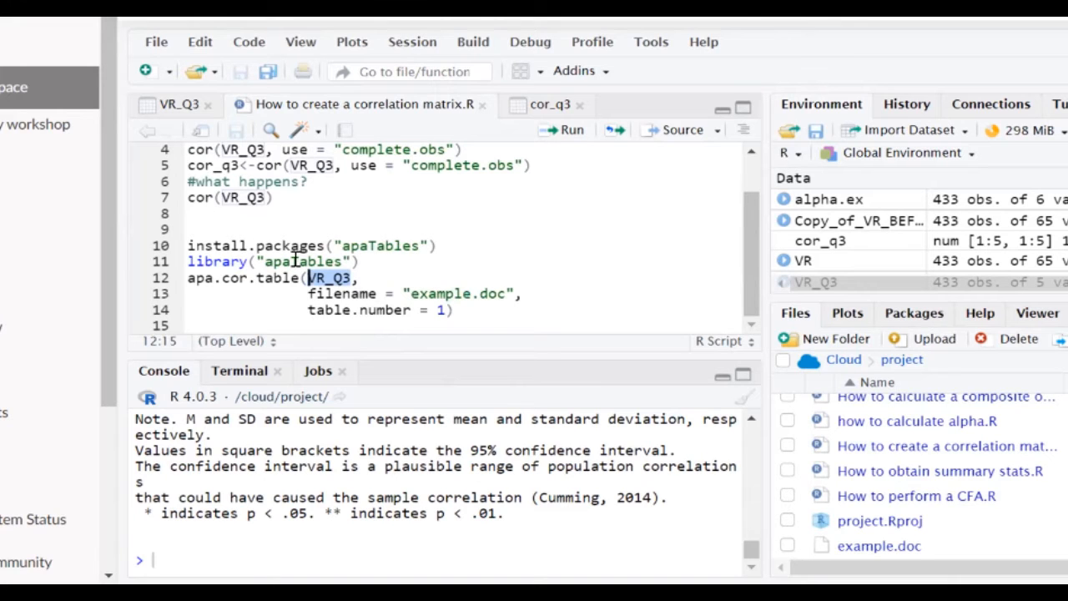
{"action": "mouse_move", "coordinate": [351, 294]}
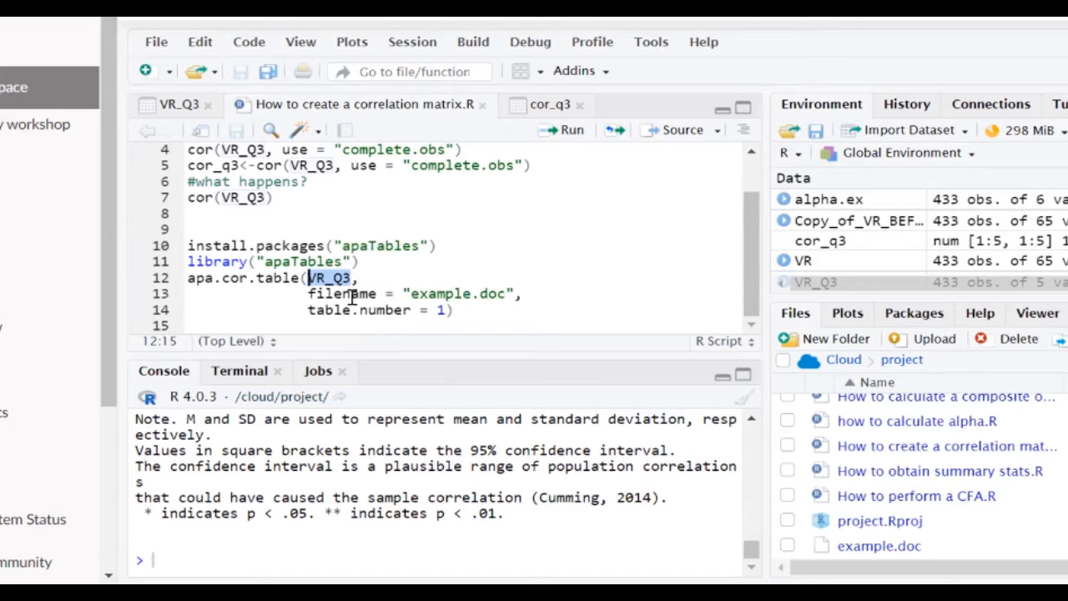
{"action": "double_click", "coordinate": [343, 293]}
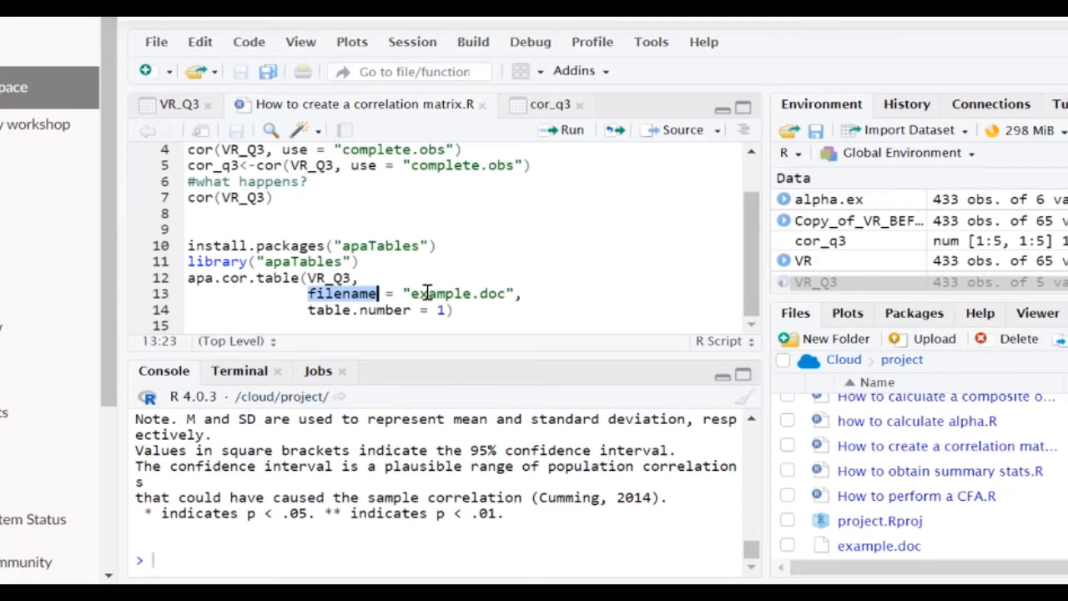
{"action": "left_click", "coordinate": [521, 294]}
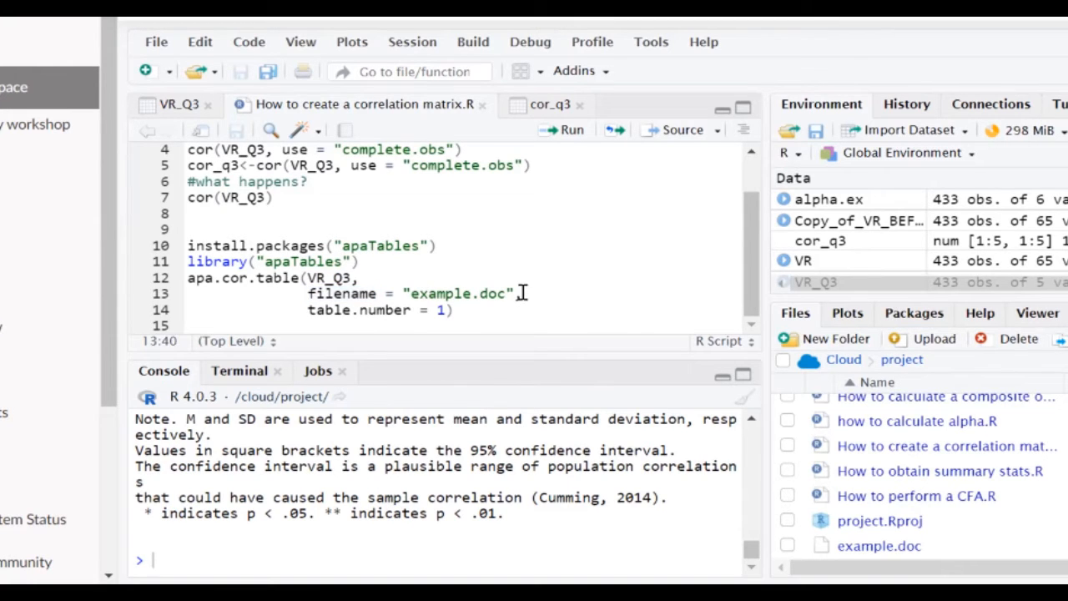
{"action": "mouse_move", "coordinate": [521, 287]}
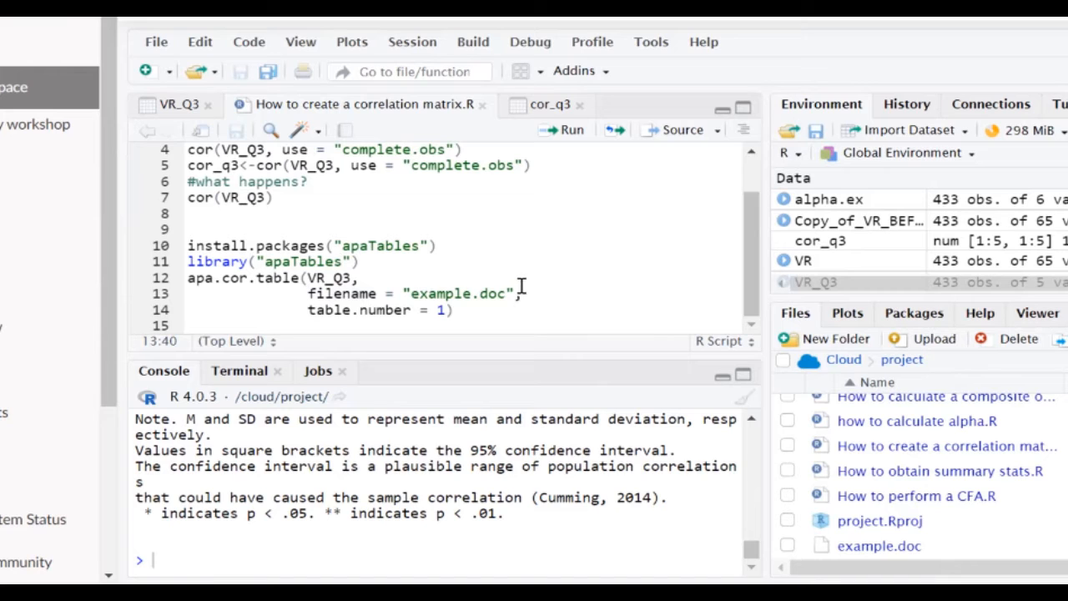
{"action": "left_click", "coordinate": [393, 309]}
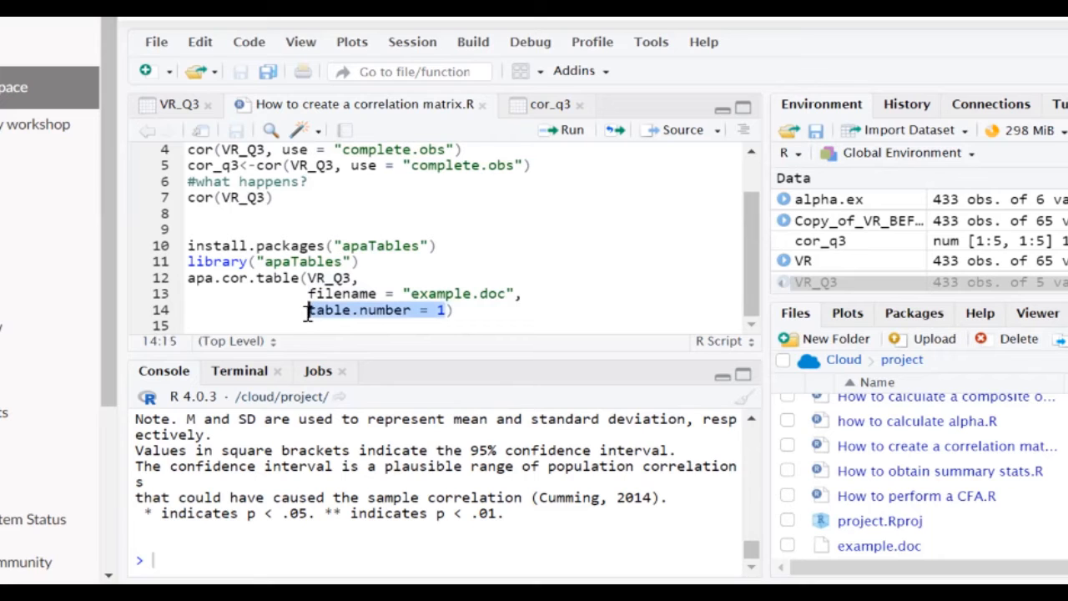
{"action": "mouse_move", "coordinate": [316, 324]}
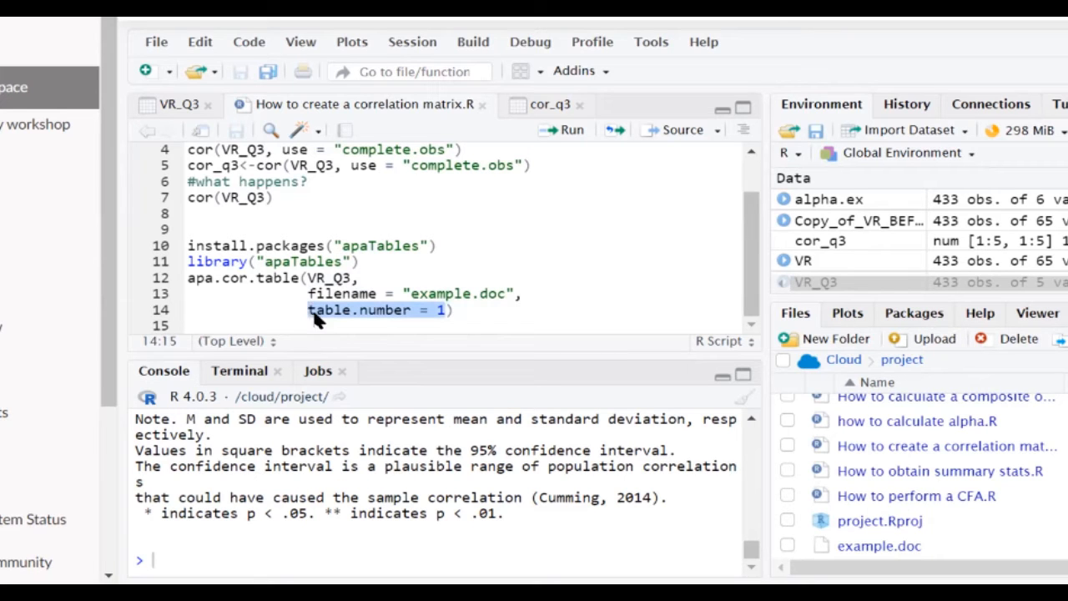
{"action": "mouse_move", "coordinate": [321, 313]}
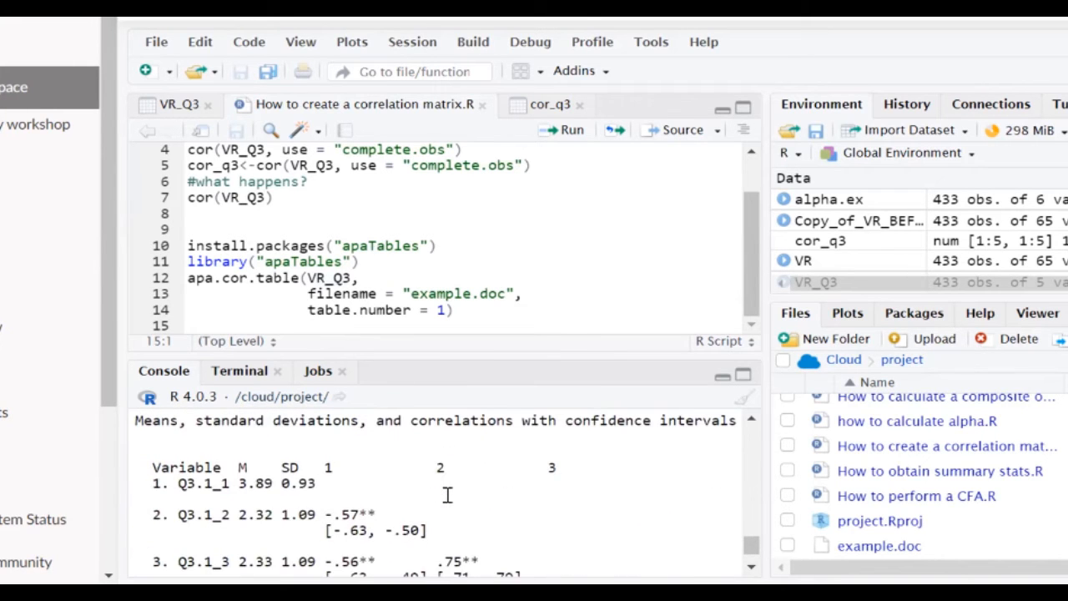
{"action": "mouse_move", "coordinate": [454, 478]}
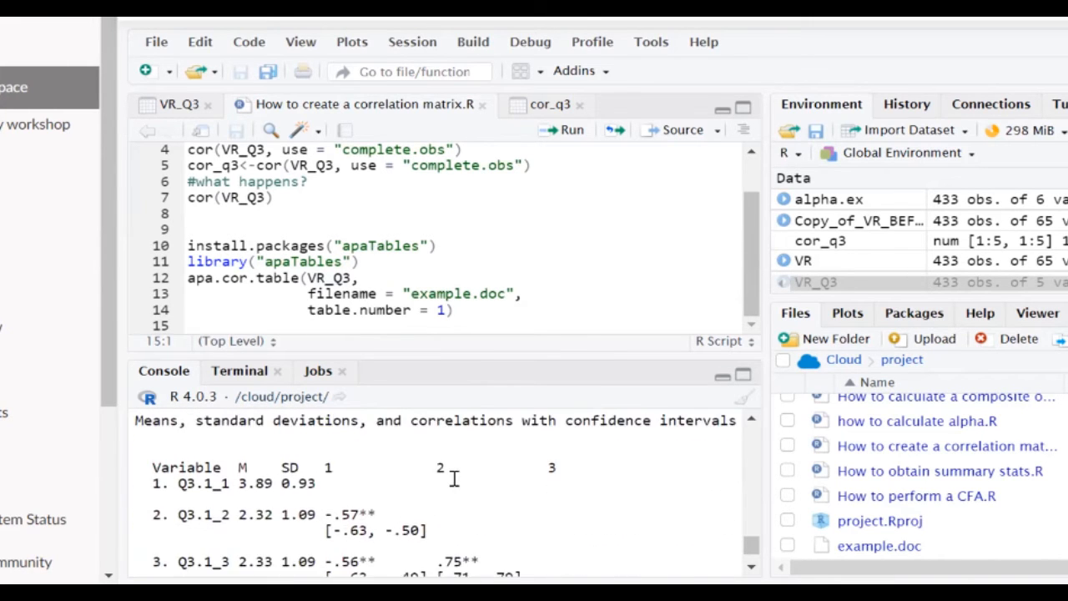
{"action": "scroll", "scroll_direction": "down", "scroll_amount": 3}
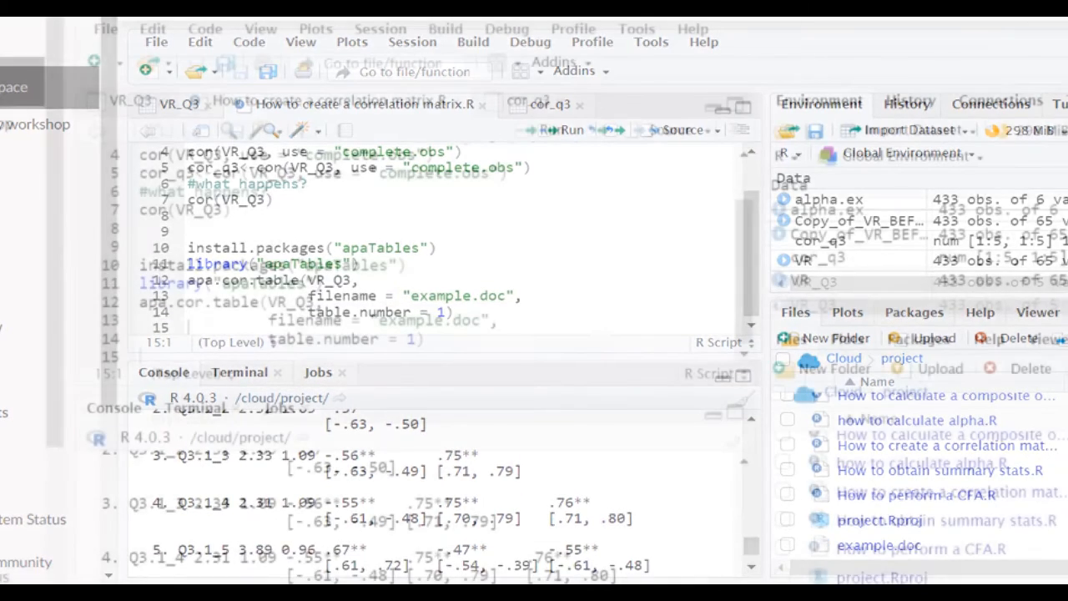
- Switch to Microsoft Word showing example.doc with the exported APA correlation table
{"action": "key", "text": "alt+tab"}
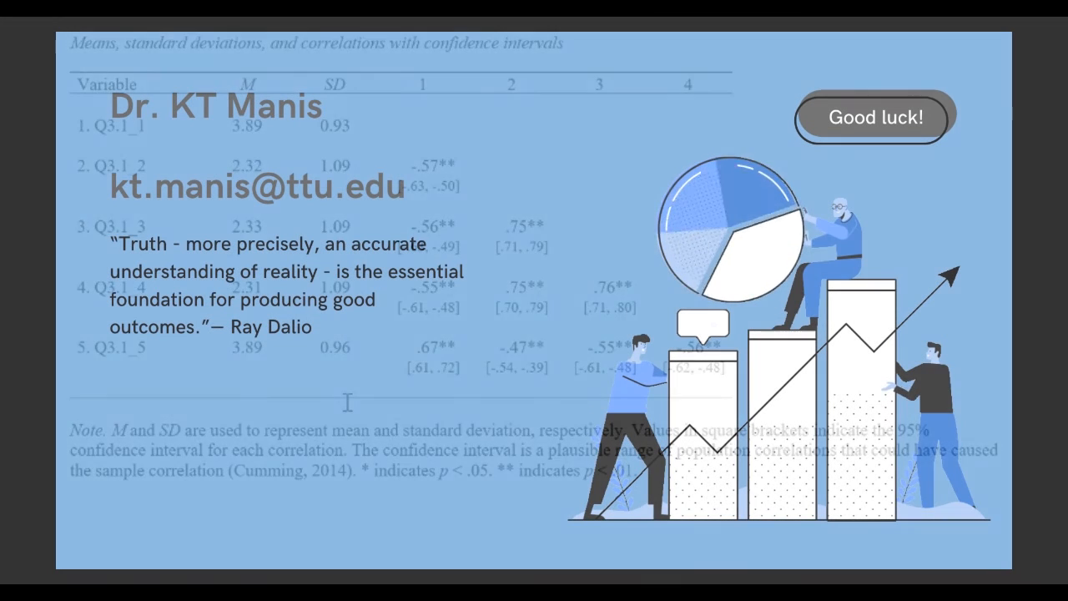